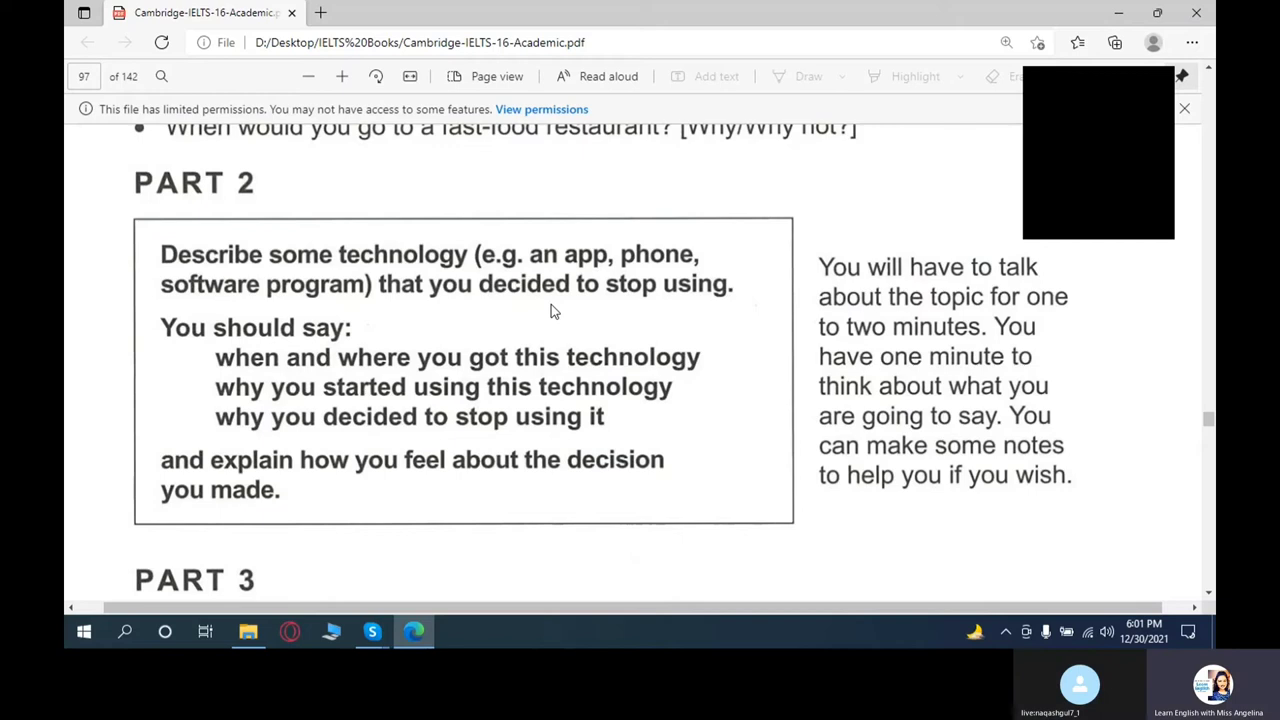
pyautogui.moveTo(1036, 228)
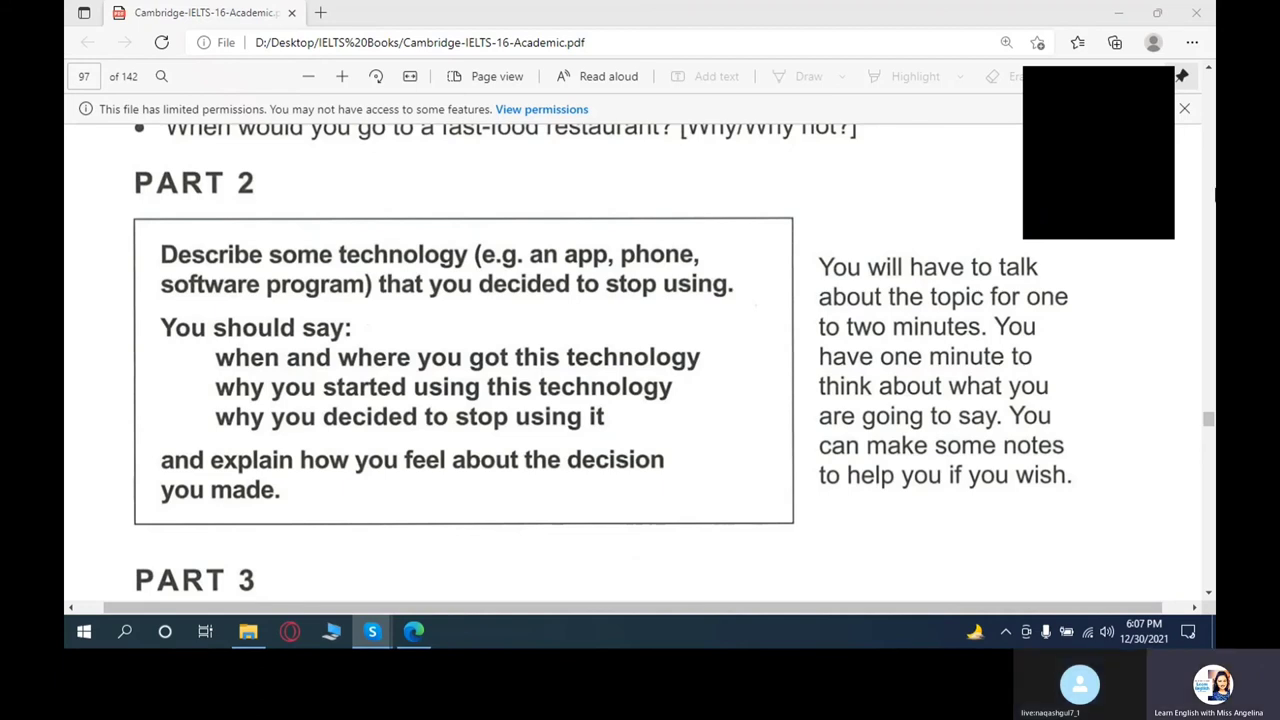
pyautogui.moveTo(1156, 228)
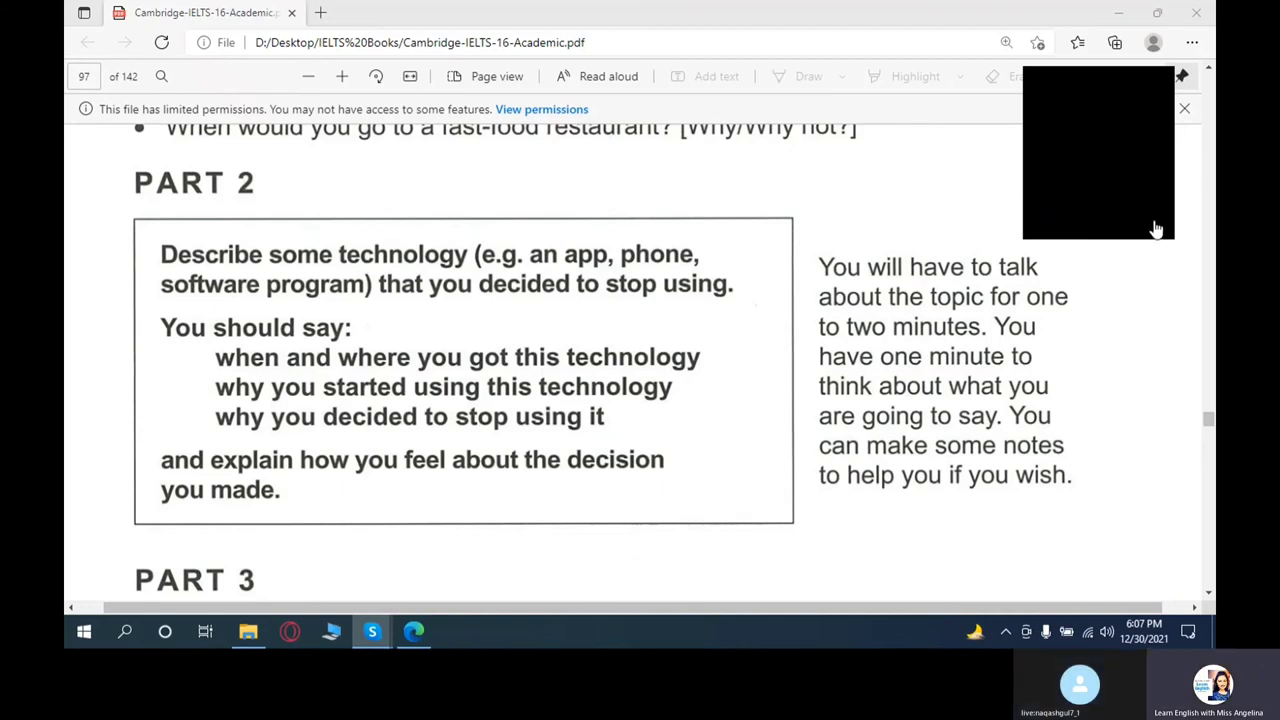